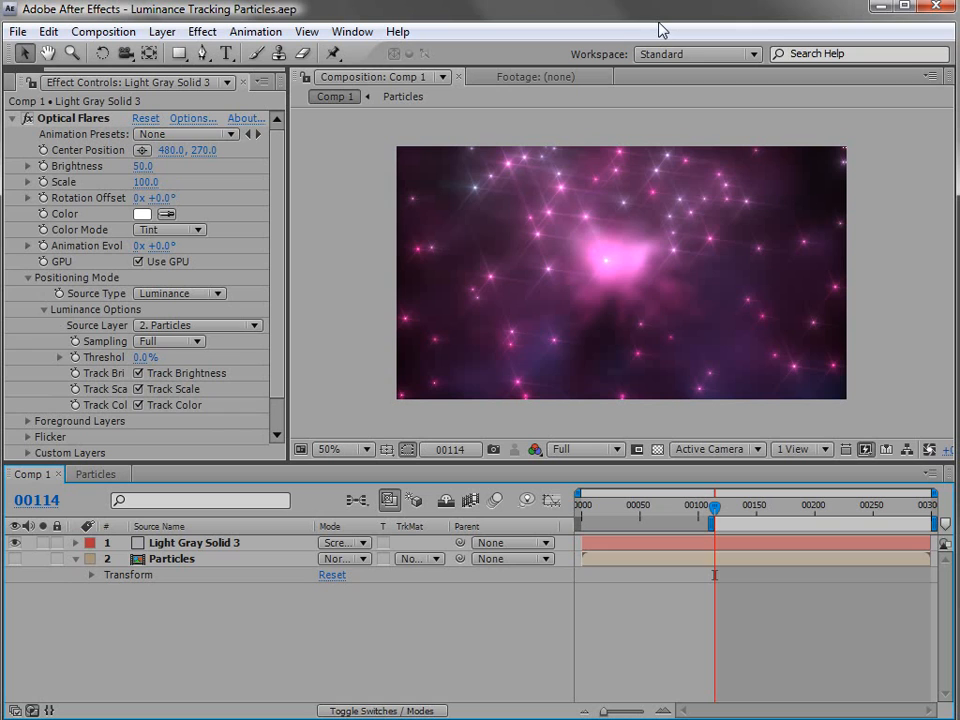
mouse_move(190, 585)
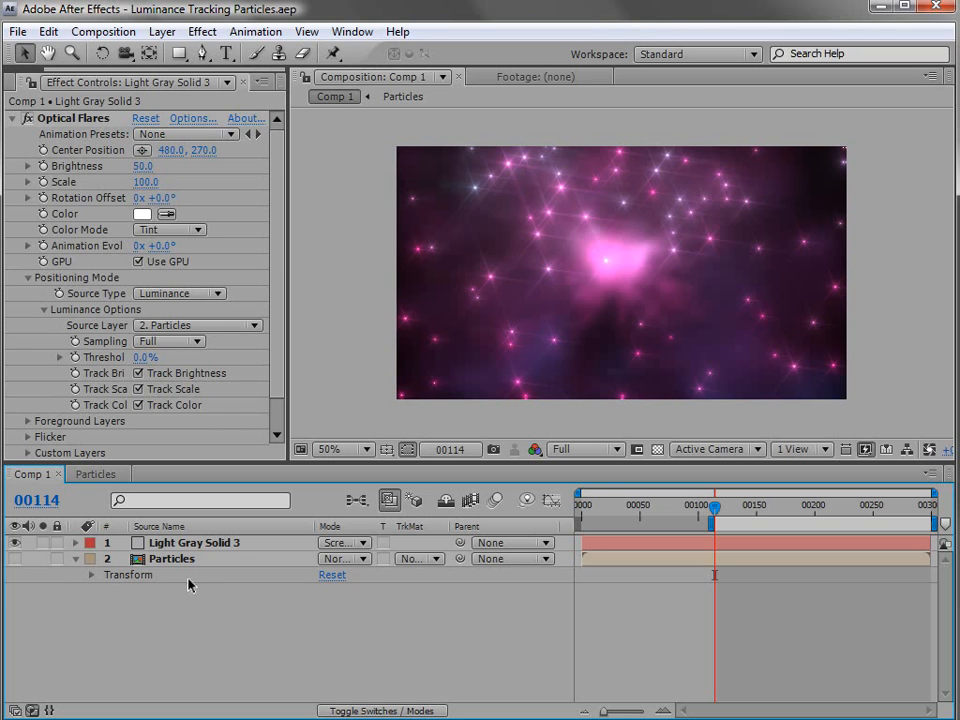
Step: Scrub the example, showing and selecting the flare solid to watch flares follow the particles
drag(713, 510, 722, 510)
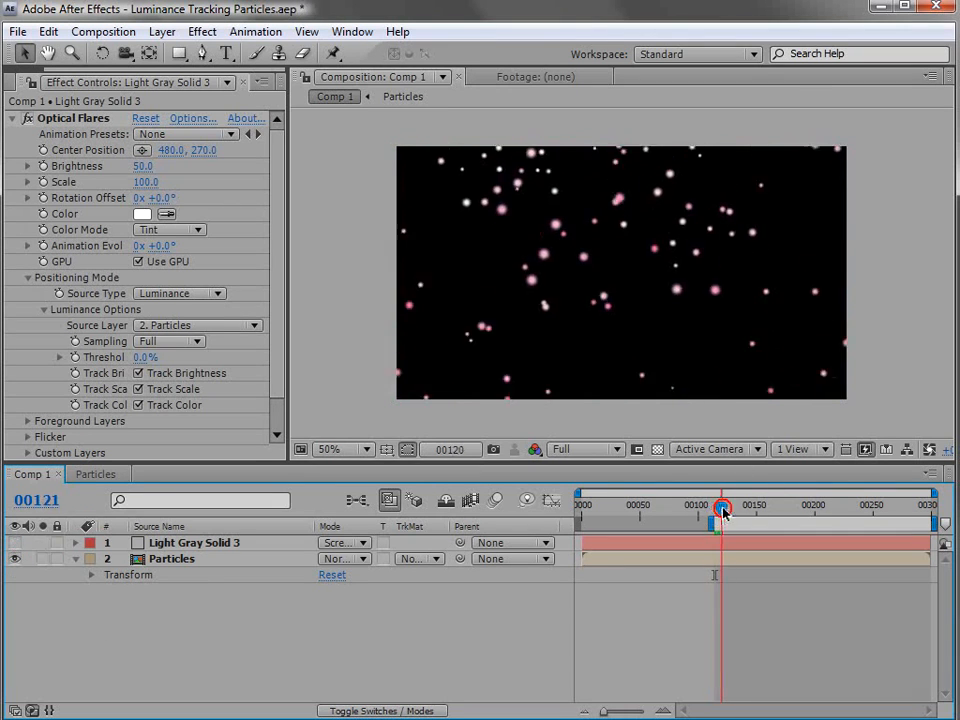
drag(720, 510, 772, 510)
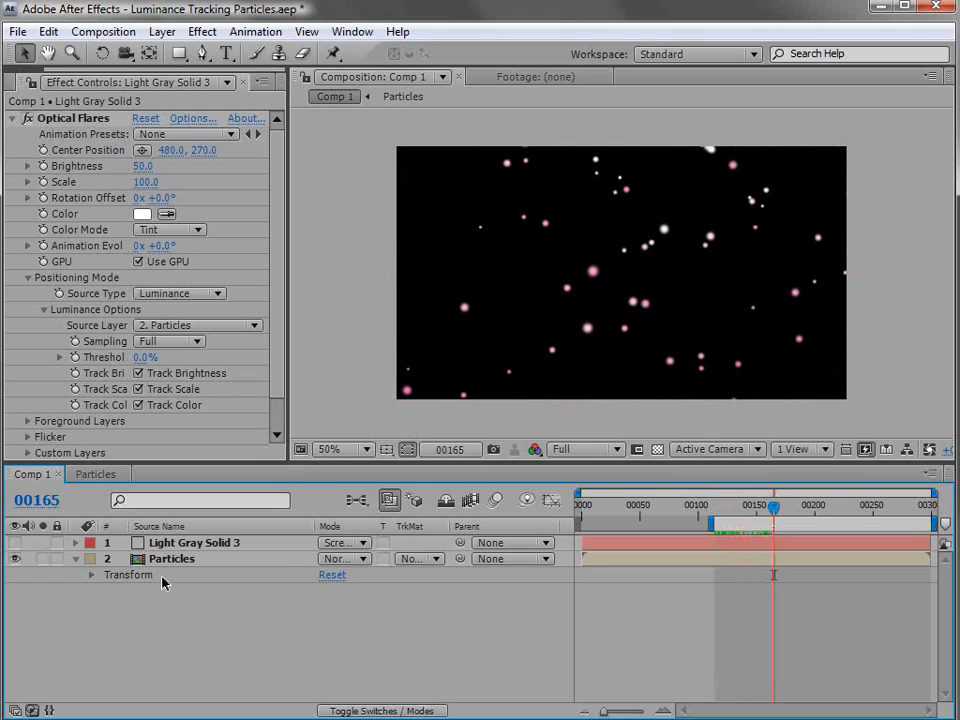
click(171, 558)
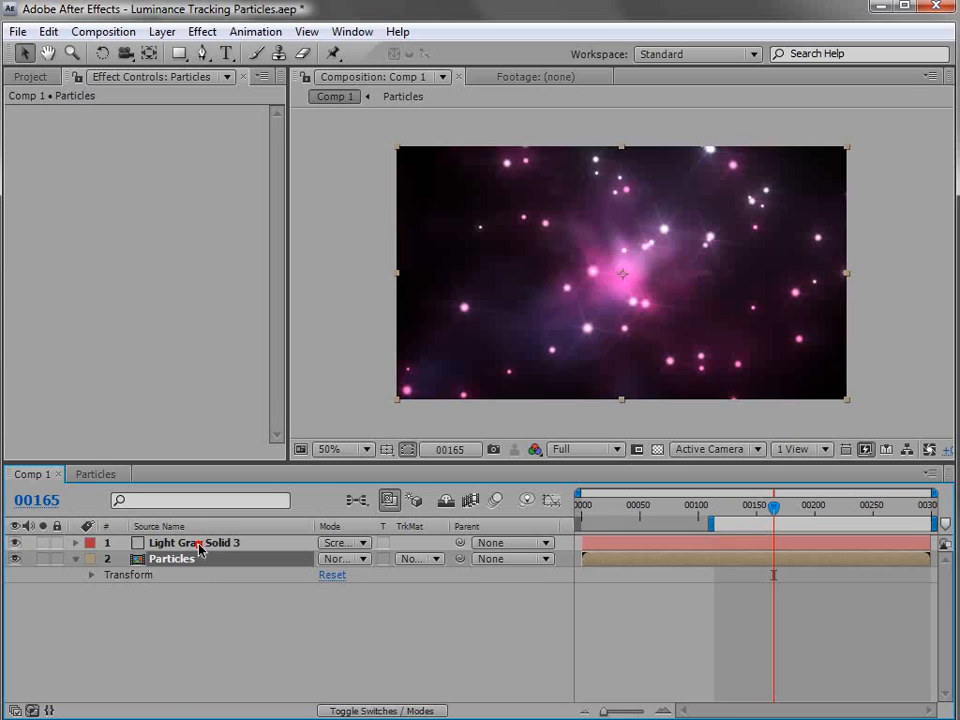
click(193, 542)
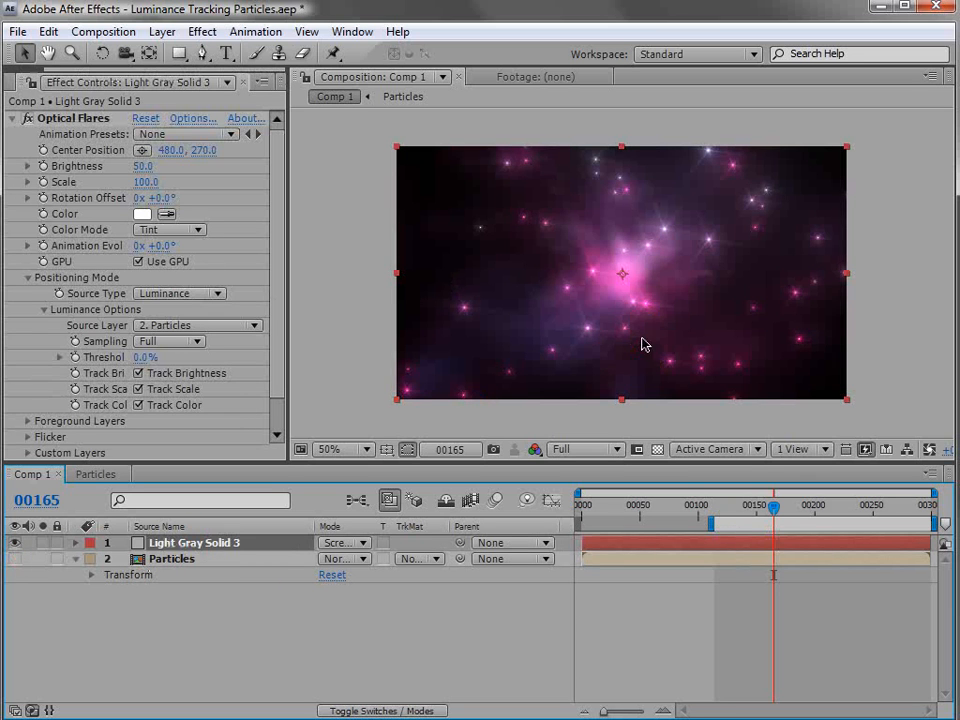
drag(772, 510, 818, 510)
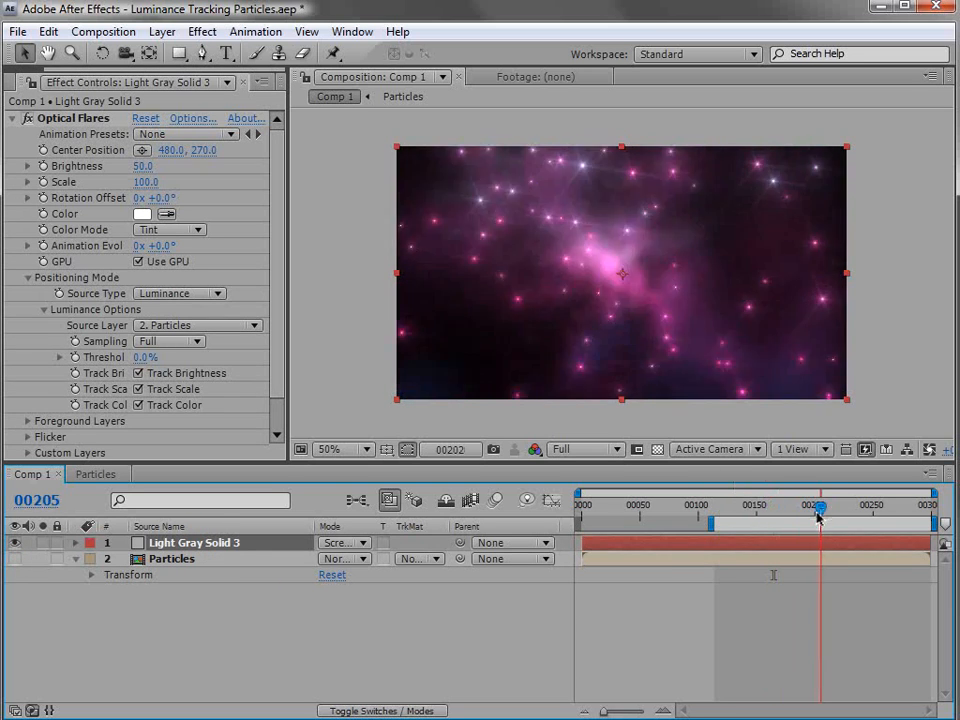
drag(818, 520, 860, 520)
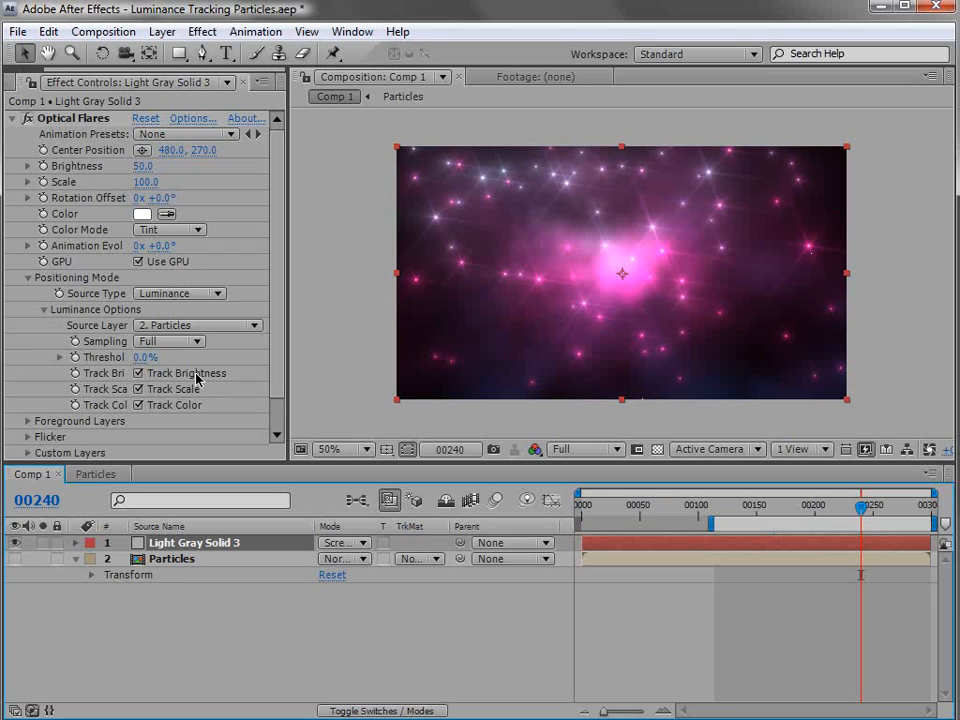
mouse_move(703, 210)
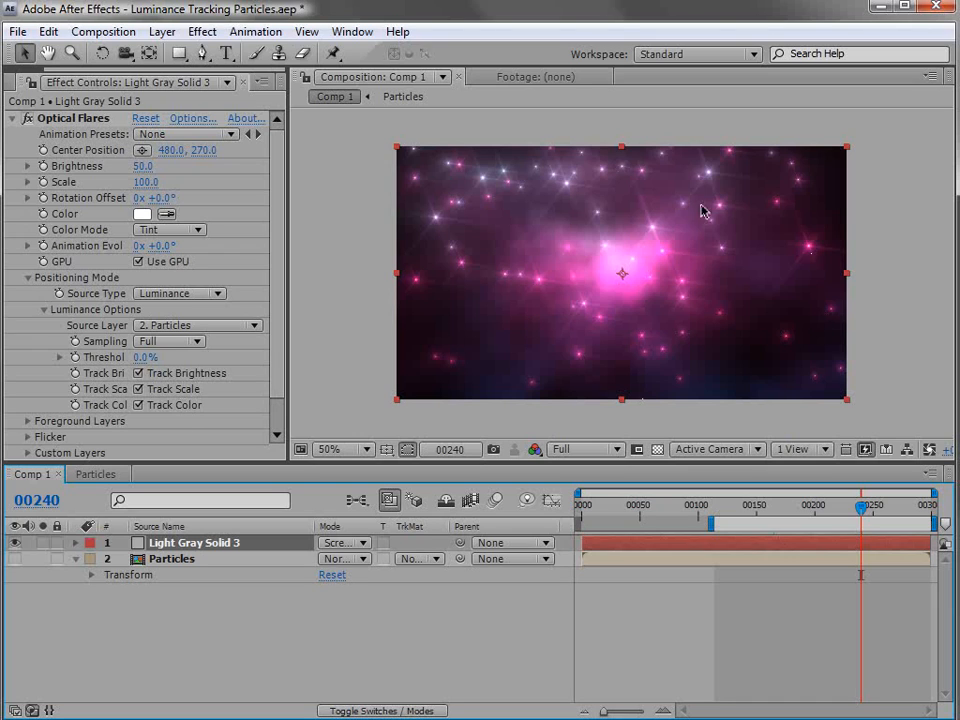
mouse_move(568, 277)
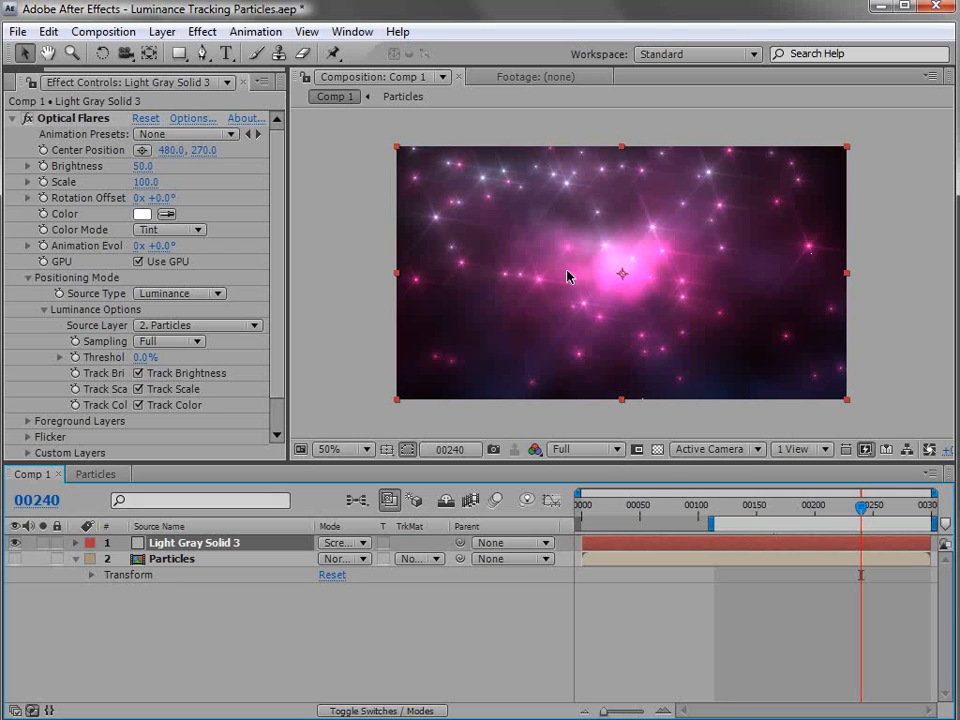
mouse_move(360, 635)
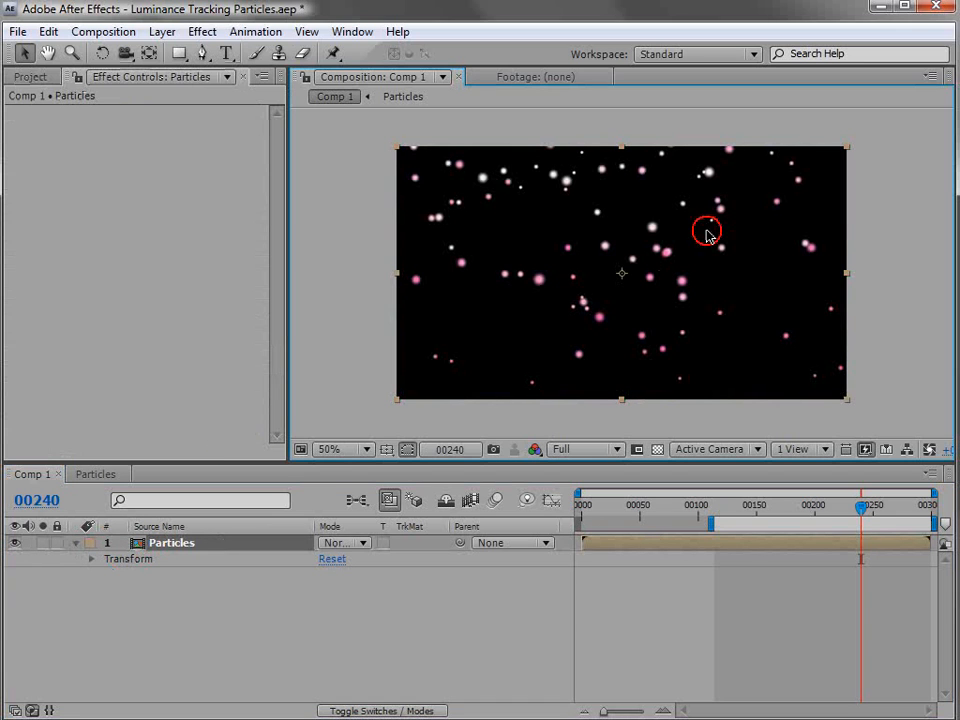
Step: Create a composition-sized light gray solid from Layer > New > Solid
click(161, 31)
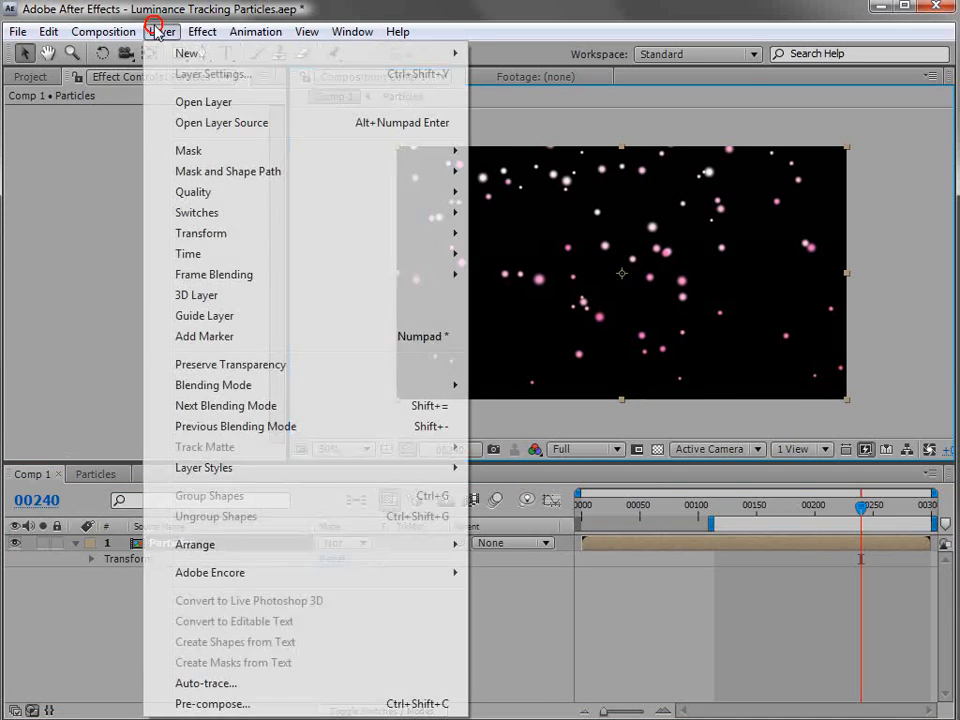
click(188, 53)
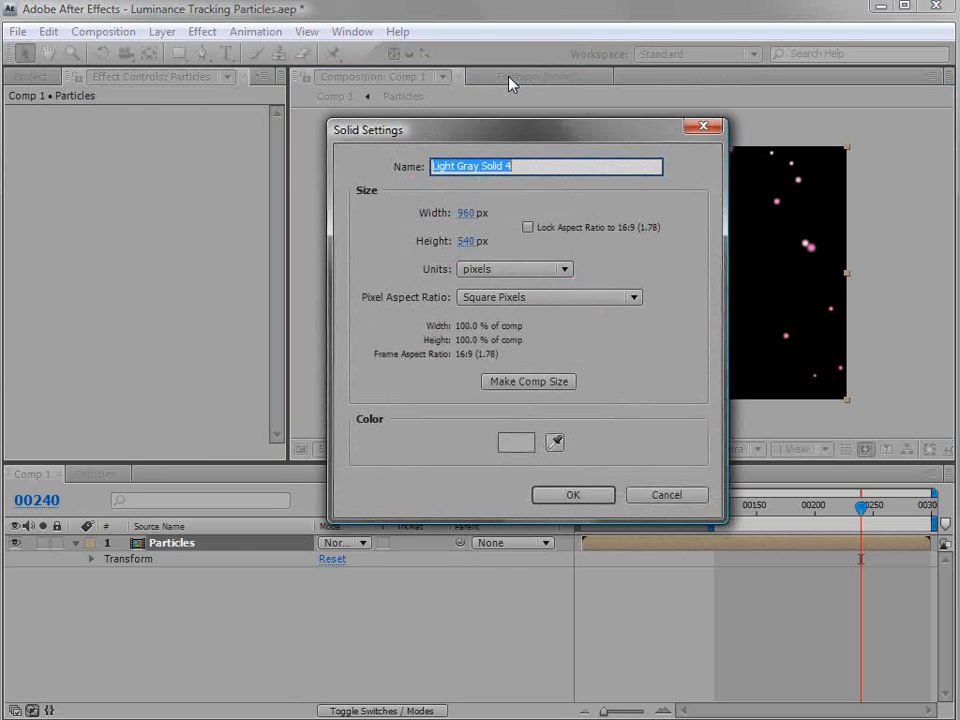
click(202, 31)
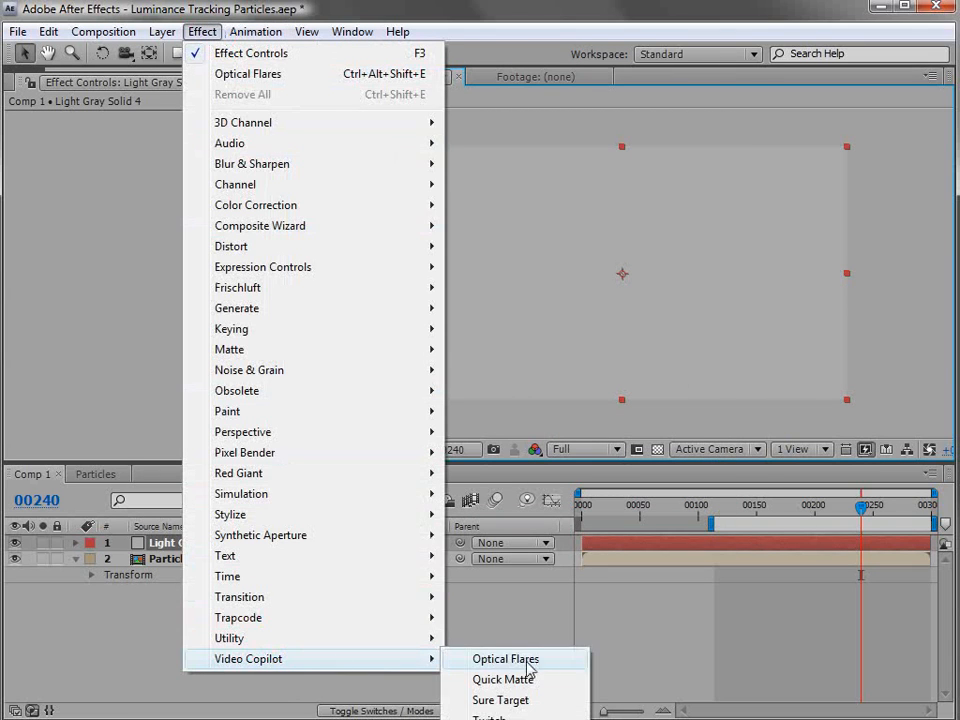
Step: Apply Optical Flares, choose a different preset, and accept the flare
click(505, 658)
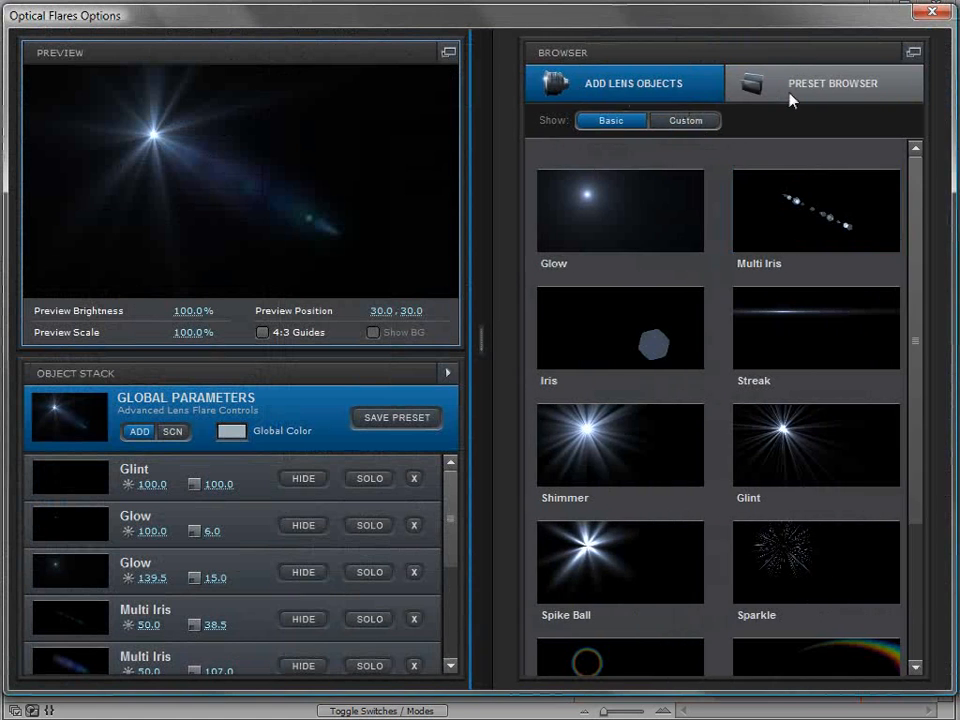
click(822, 83)
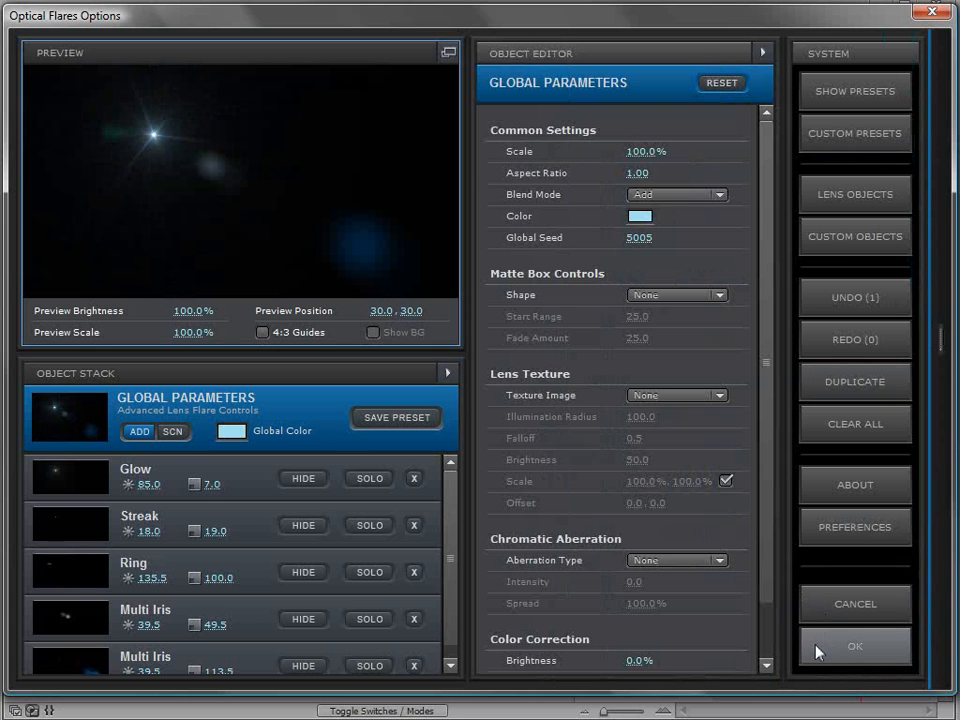
click(854, 645)
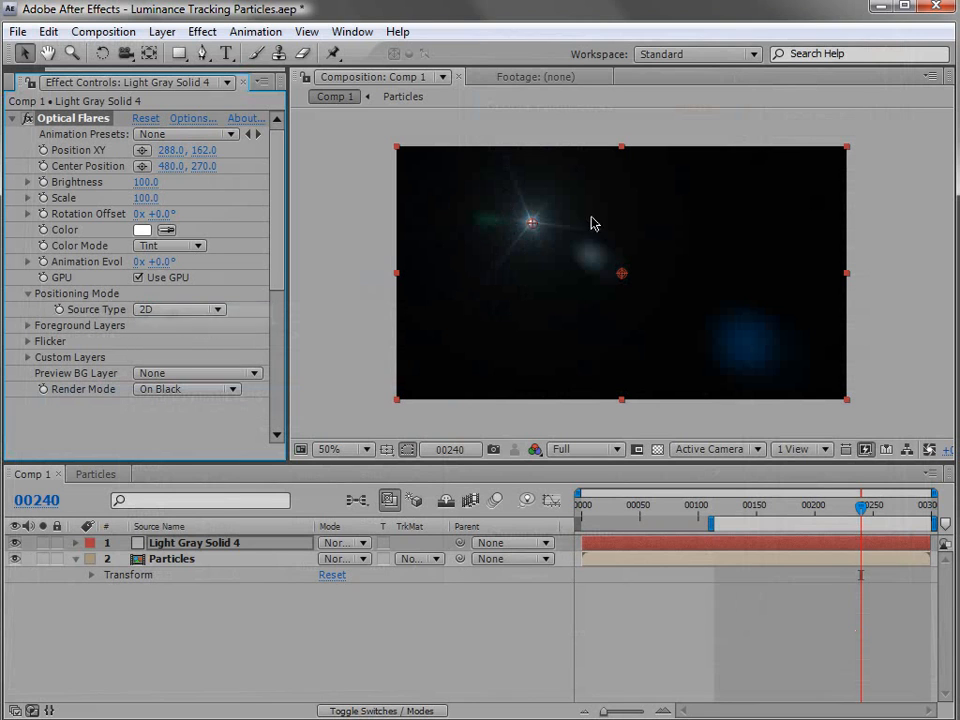
Step: Set flare positioning to Luminance with 2. Particles as the source layer
drag(530, 222, 537, 214)
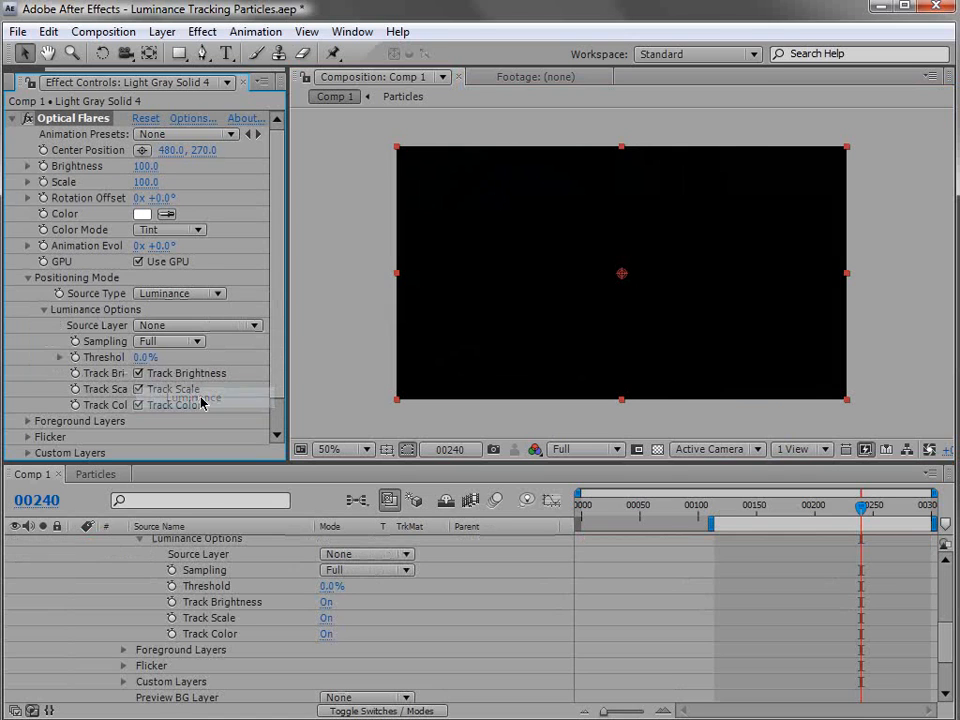
click(197, 325)
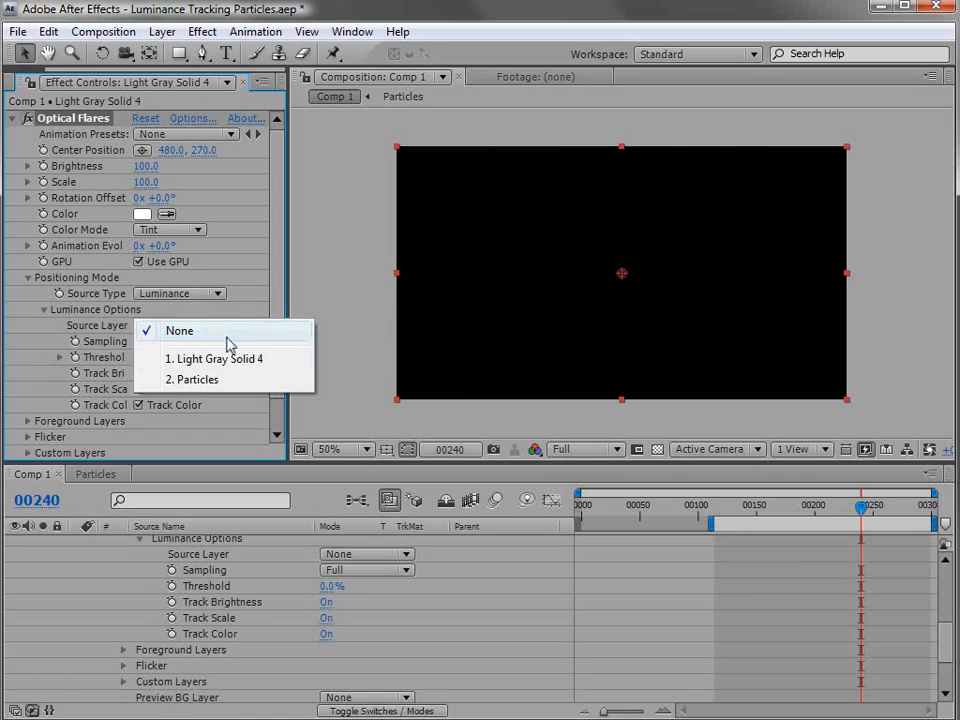
click(199, 379)
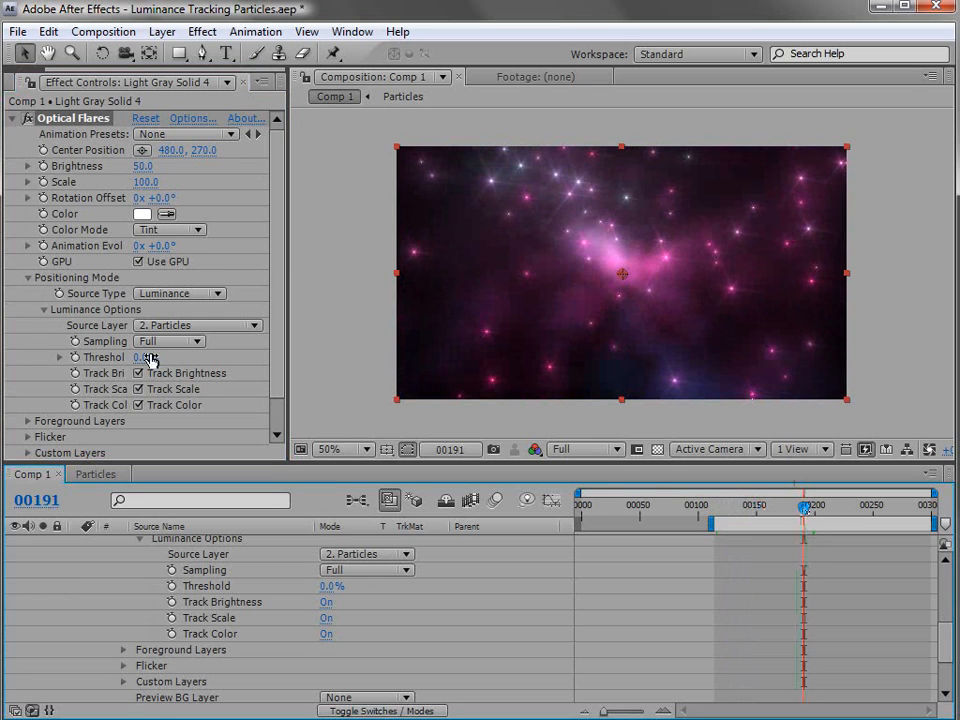
click(169, 341)
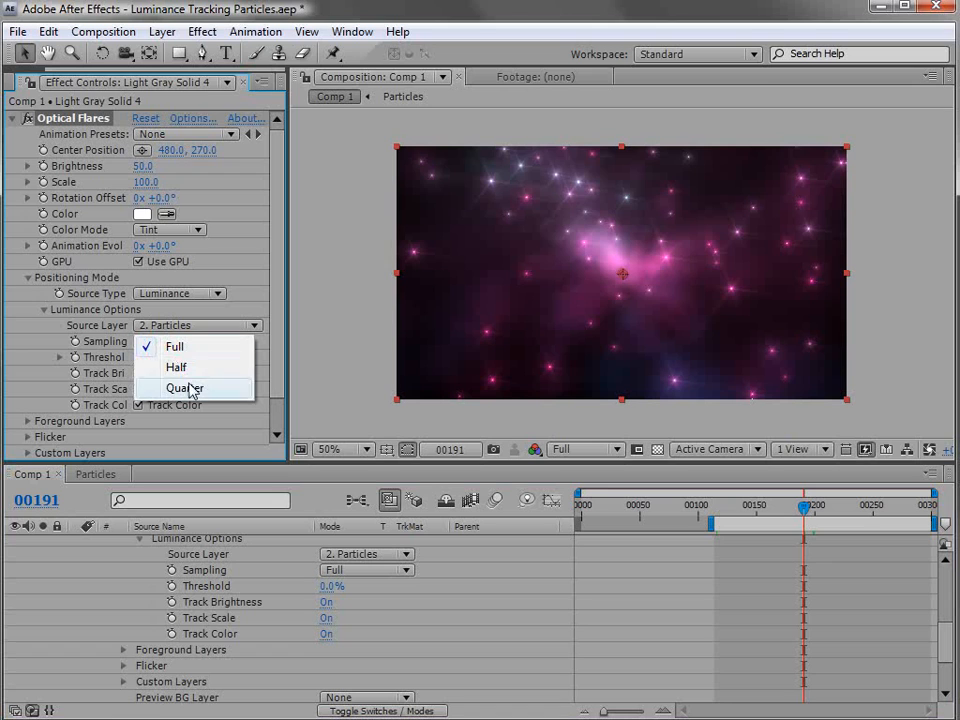
click(176, 367)
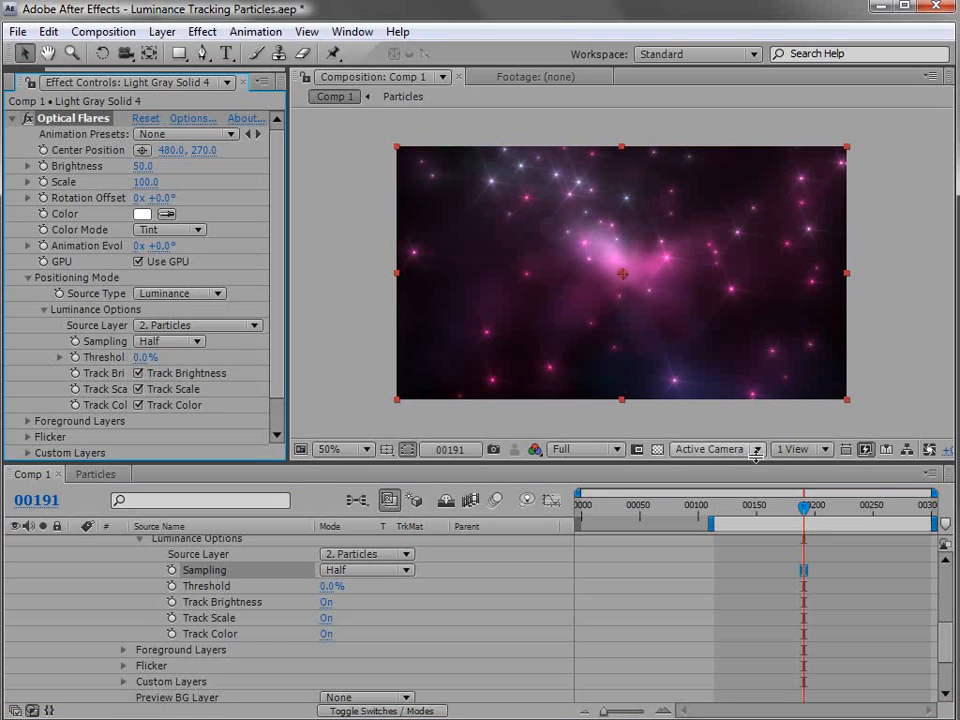
click(340, 448)
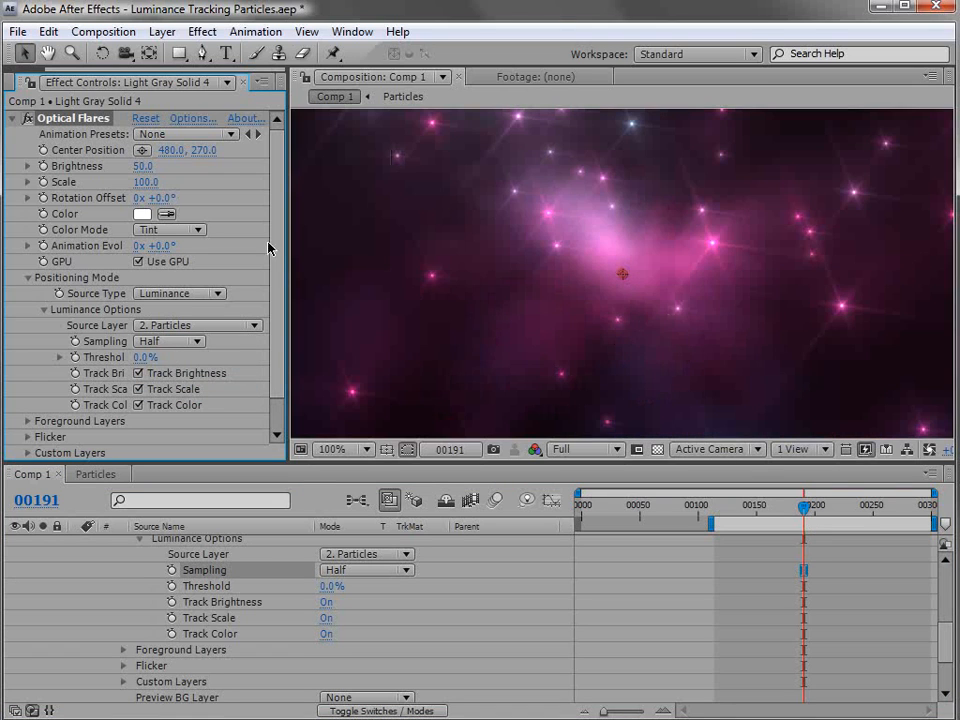
click(169, 341)
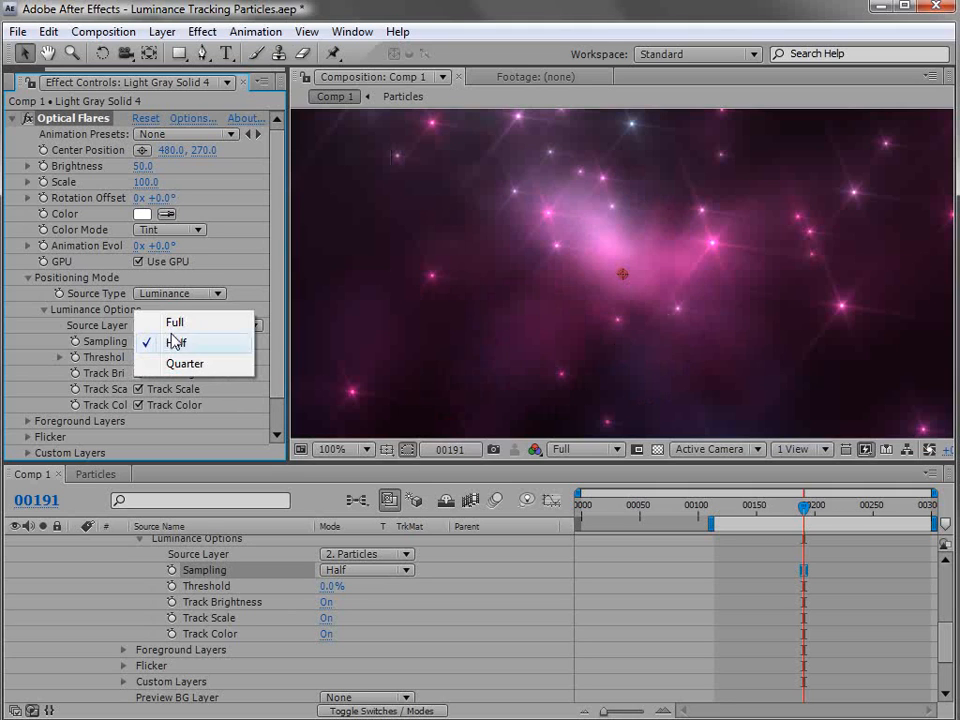
click(175, 342)
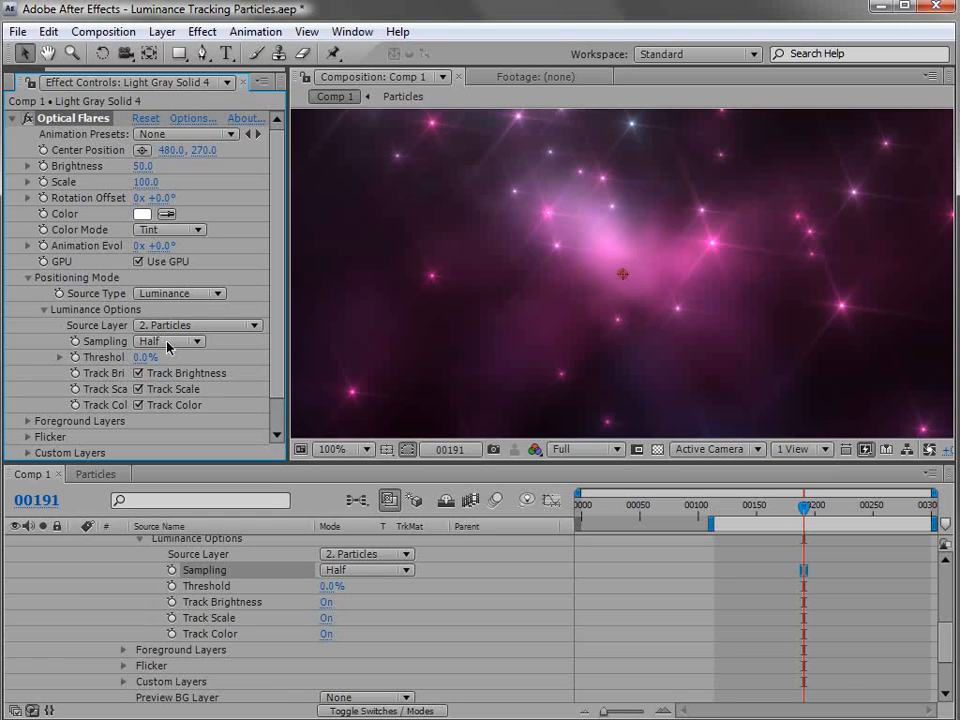
click(168, 341)
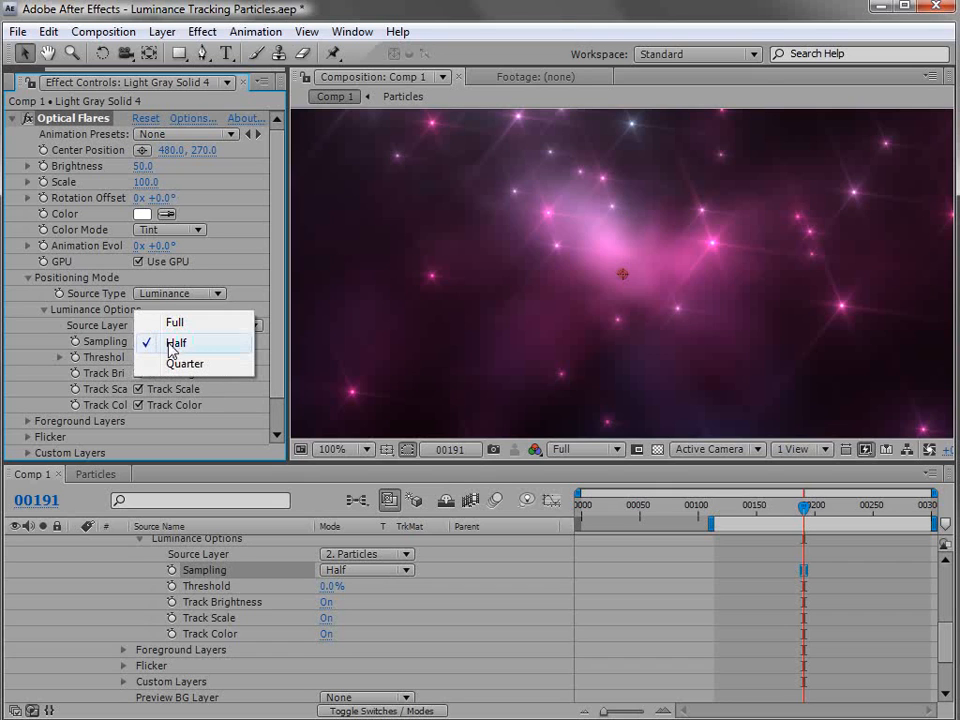
click(175, 322)
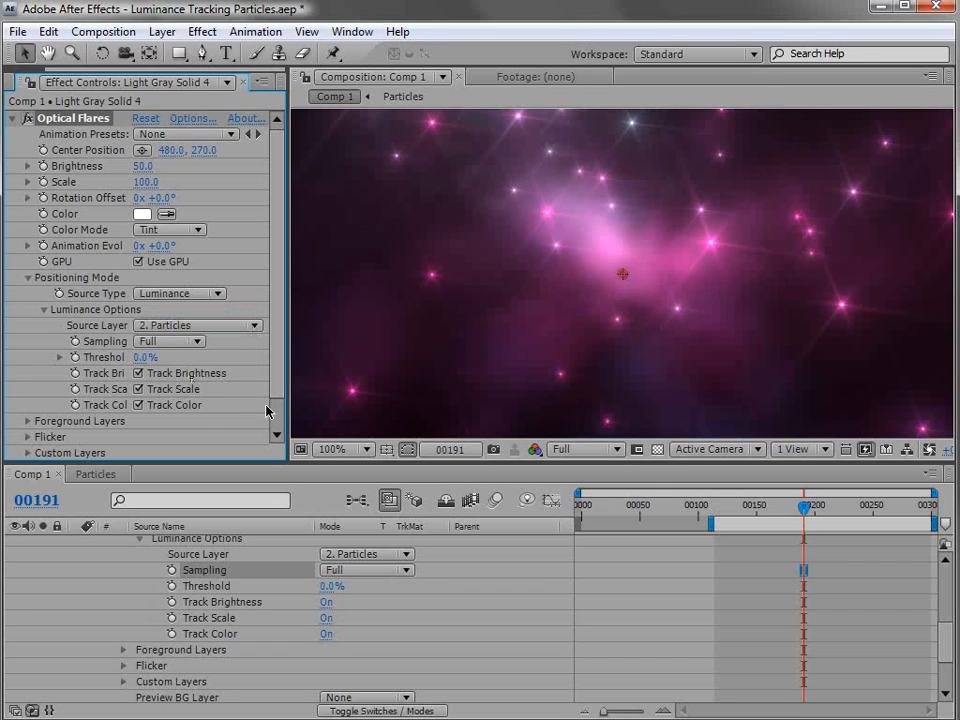
click(139, 404)
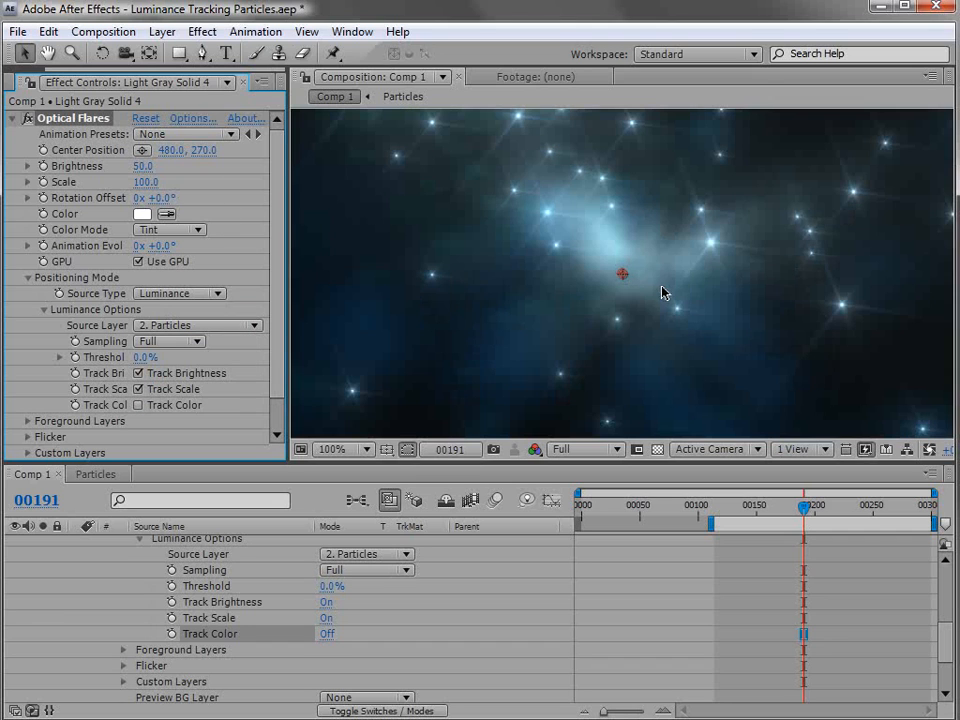
click(138, 389)
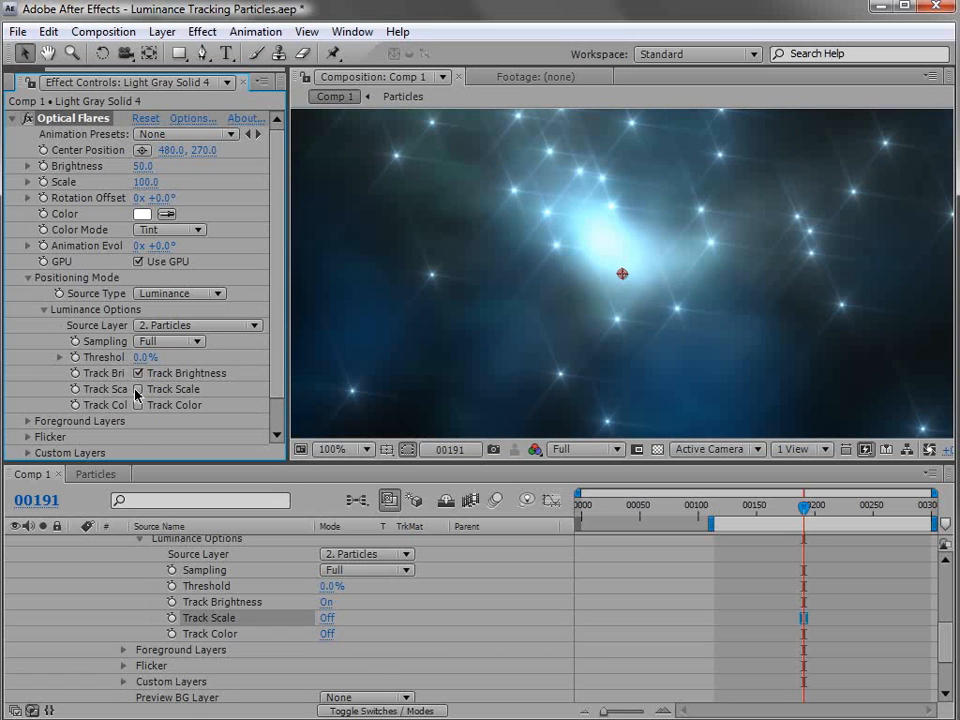
click(340, 448)
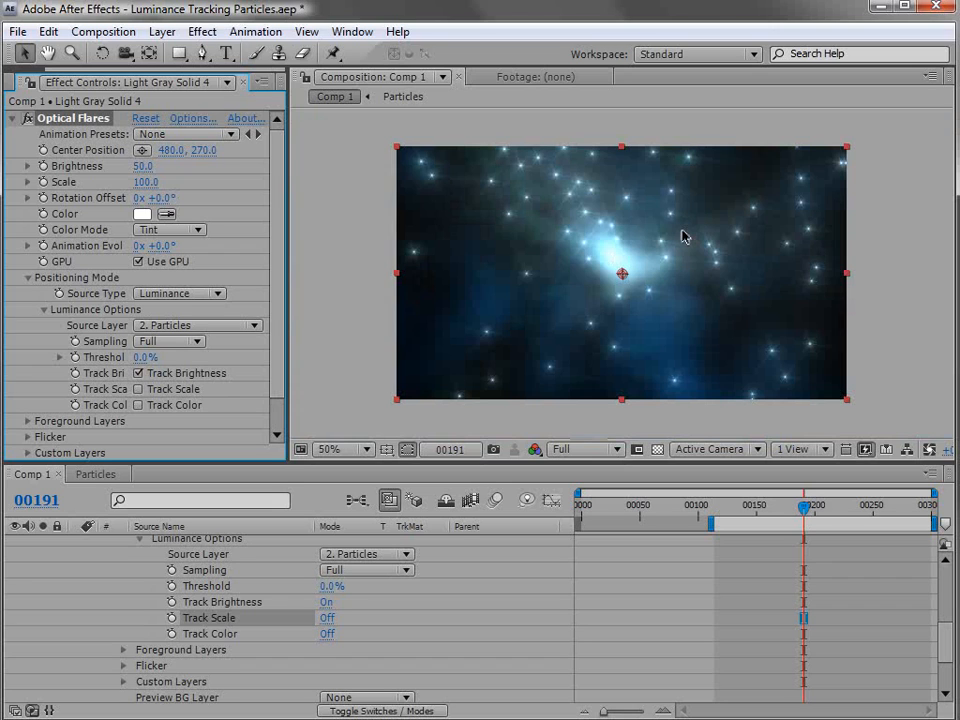
click(138, 373)
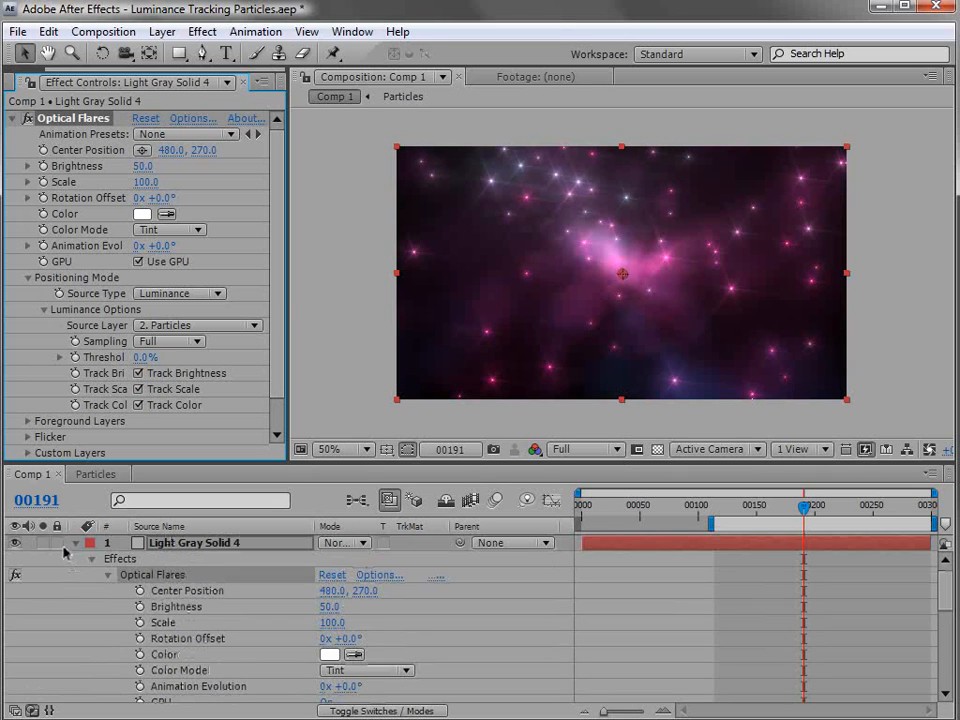
Step: Open the Mode dropdown for Light Gray Solid 4 in the timeline
click(344, 542)
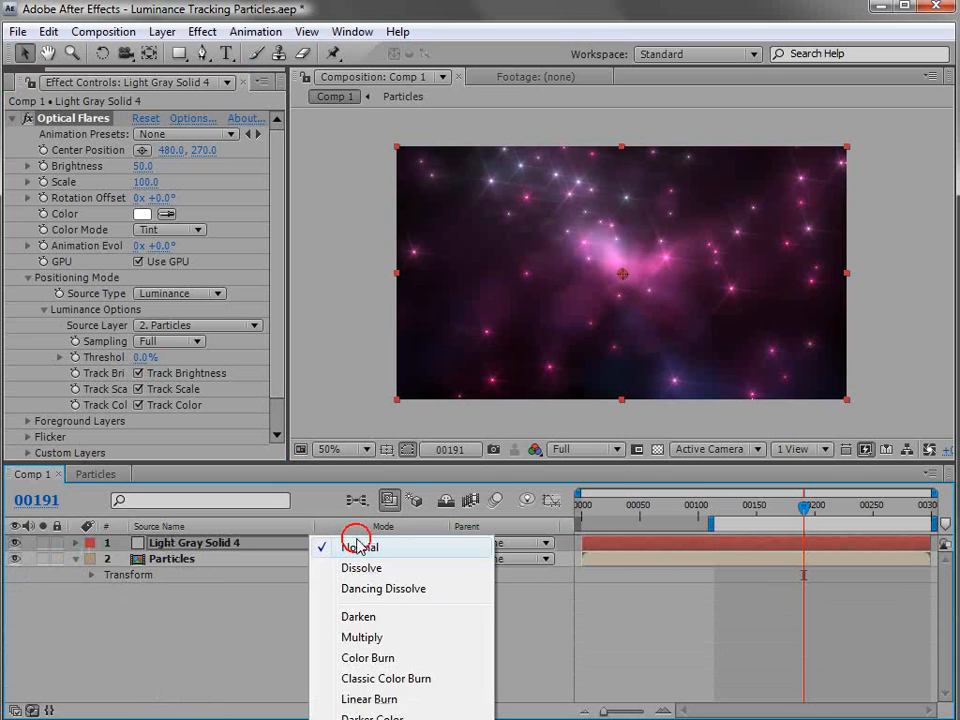